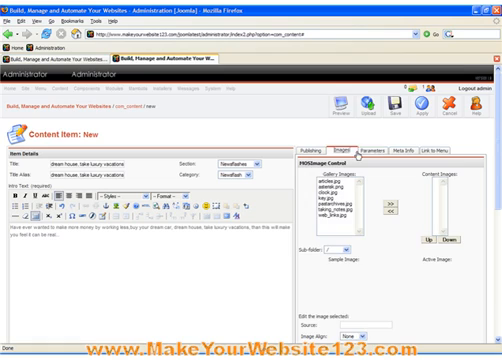
Save the 'dream house: take luxury vacations' Newsflashes item, published on the front page.
click(440, 153)
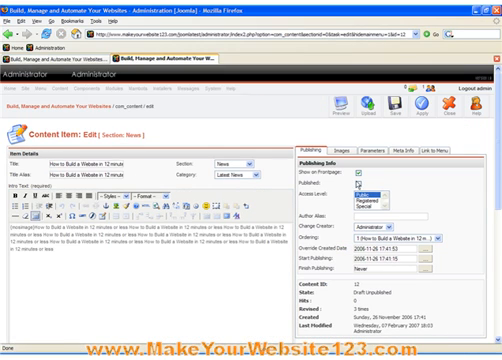
Scroll down the 'How to Build a Website in 12 minutes' edit screen to the Main Text.
scroll(down, 3)
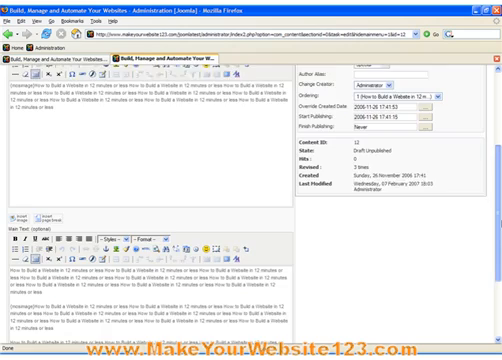